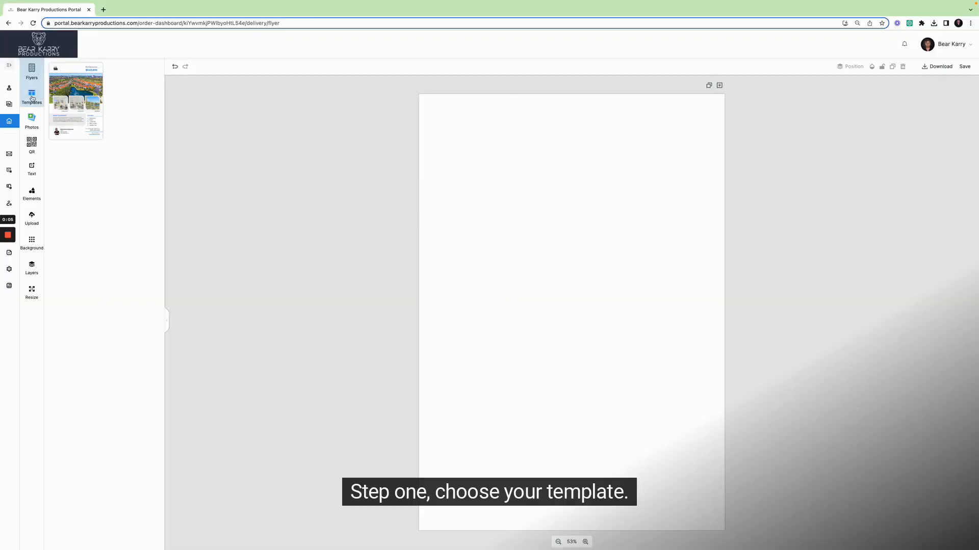
- Apply flyer template 8 from the Templates collection to the blank flyer
{"action": "left_click", "coordinate": [32, 96]}
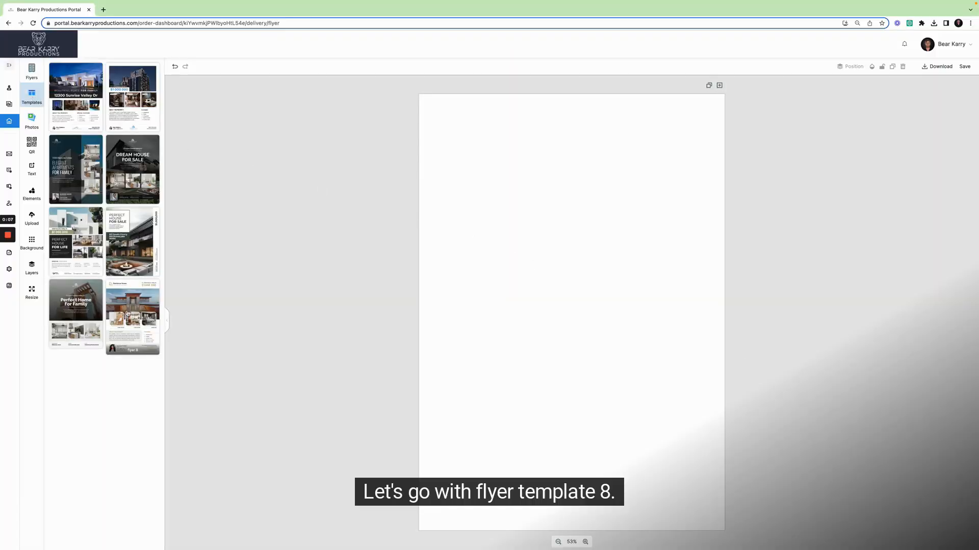
{"action": "left_click", "coordinate": [131, 315]}
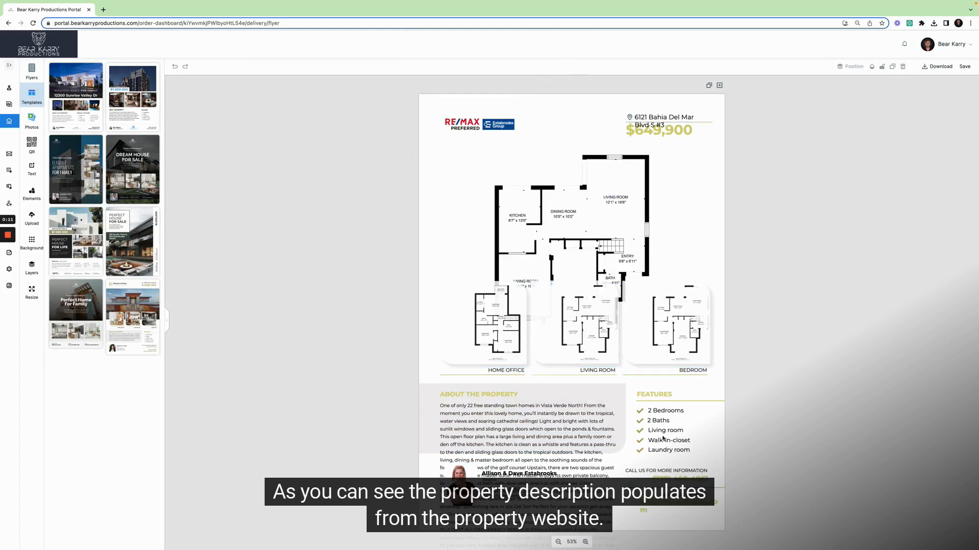
- Trim the About the Property description to a short paragraph above the agent block
{"action": "left_click", "coordinate": [524, 431]}
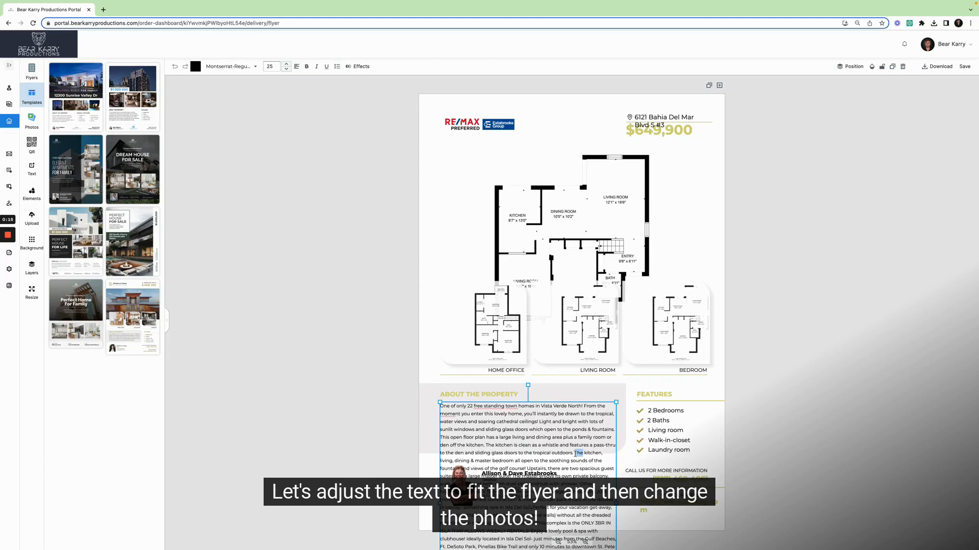
{"action": "scroll", "scroll_direction": "down", "scroll_amount": 3}
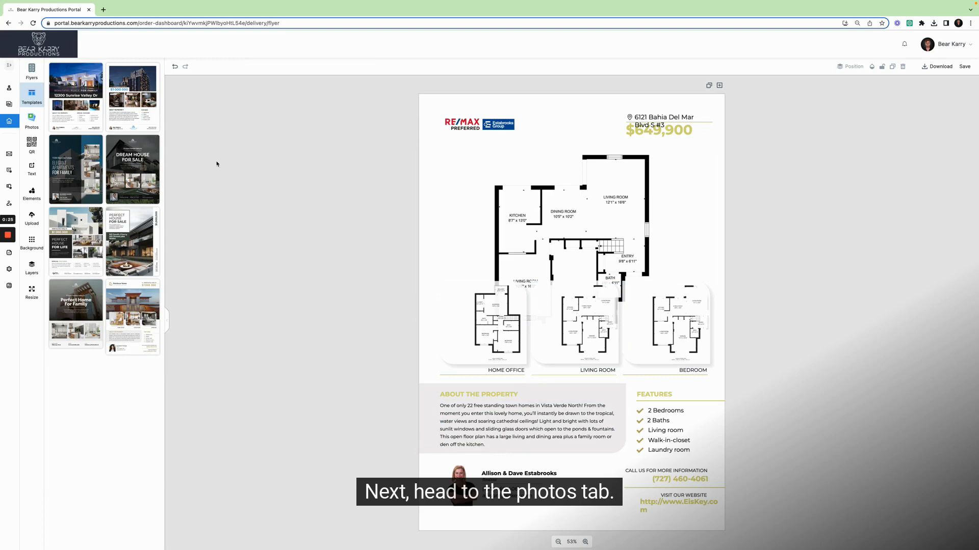
- Put an aerial property photo in the header and an interior room photo in the Home Office frame
{"action": "left_click", "coordinate": [31, 122]}
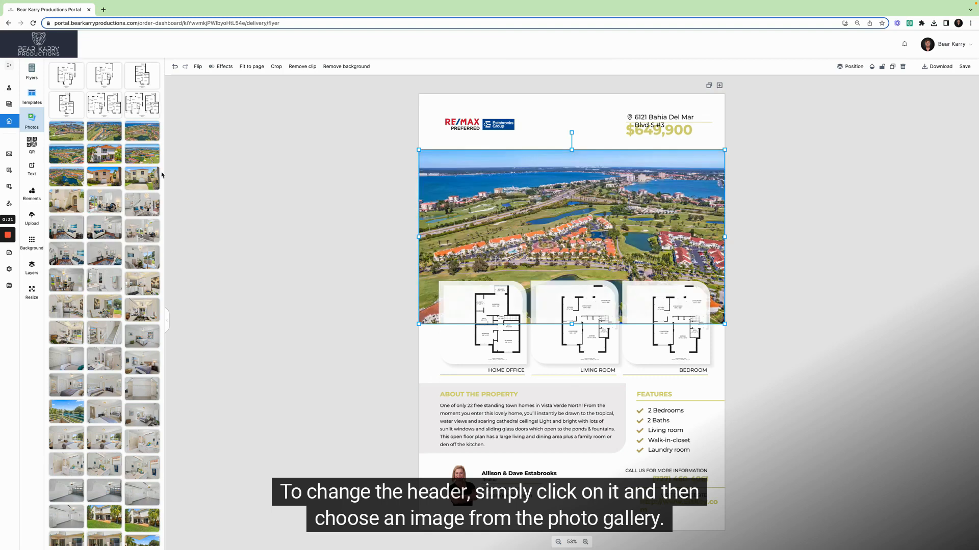
{"action": "left_click", "coordinate": [483, 327]}
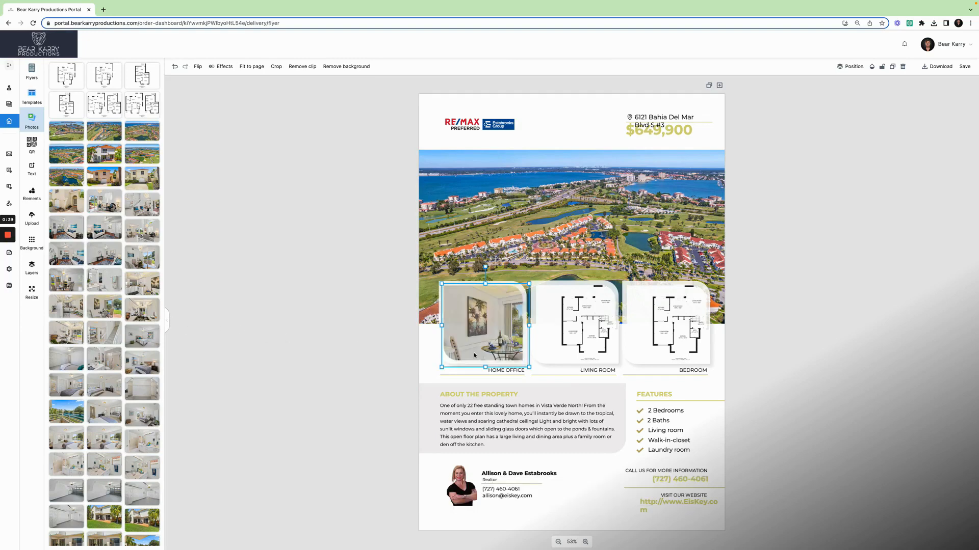
{"action": "left_click", "coordinate": [575, 325]}
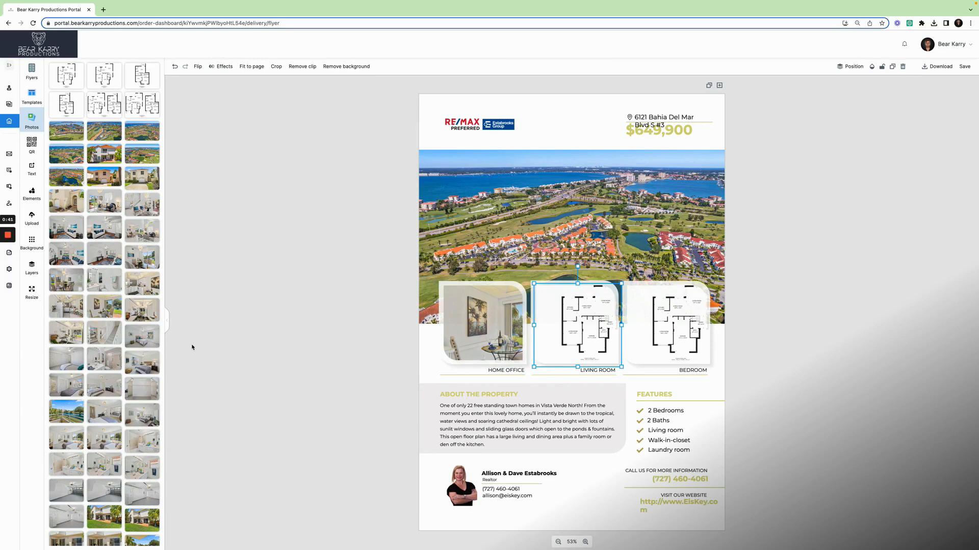
{"action": "left_click", "coordinate": [482, 326]}
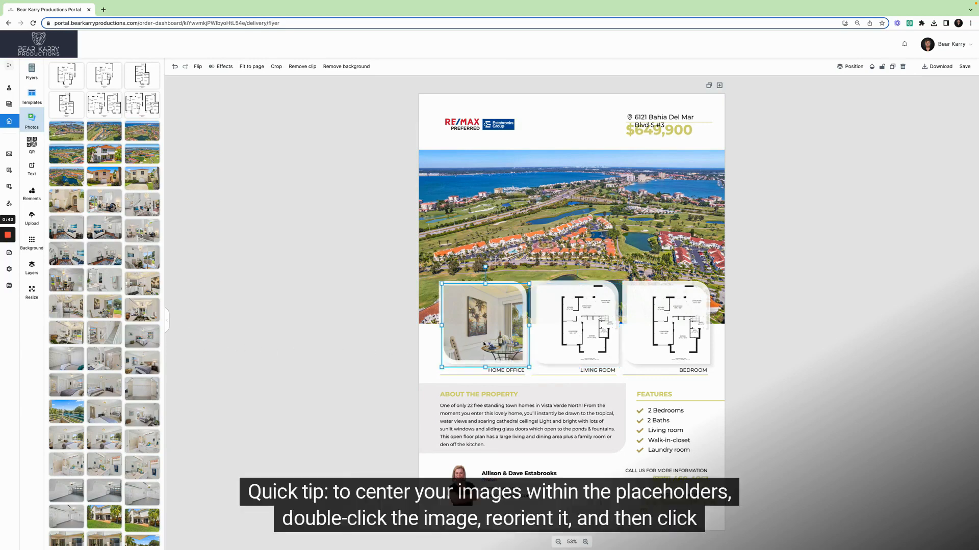
- Shift the Home Office photo in its frame to show the dining area and patio view
{"action": "double_click", "coordinate": [484, 327]}
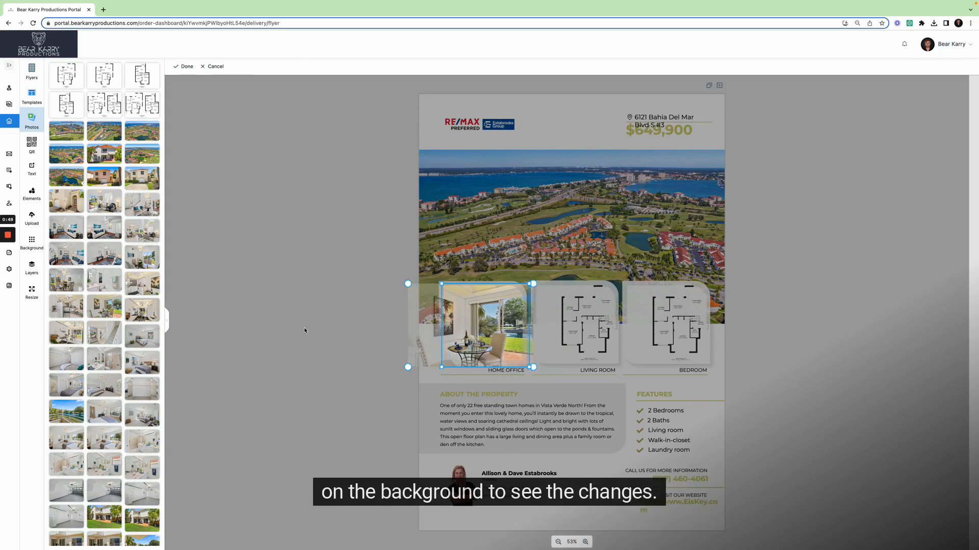
{"action": "left_click", "coordinate": [485, 324]}
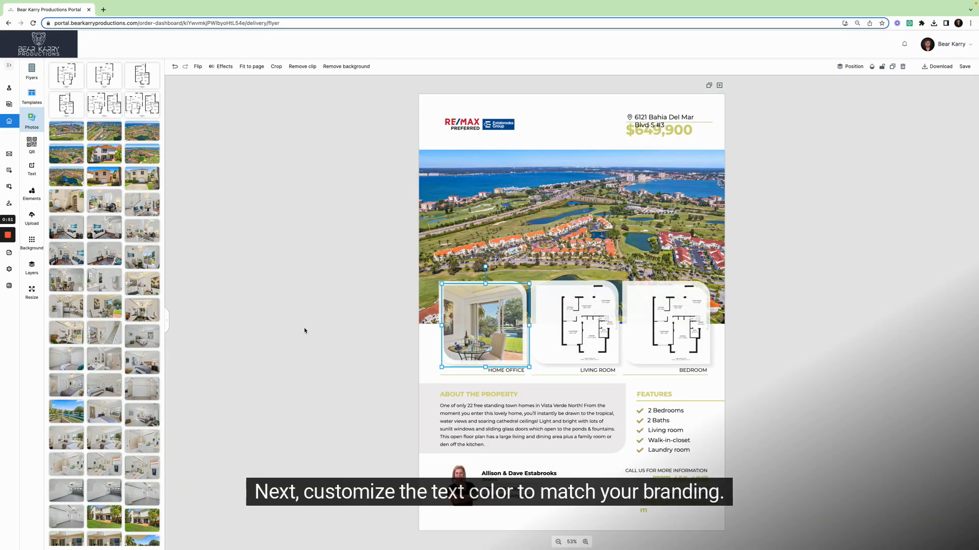
- Make the About the Property heading blue, then go to the property dashboard
{"action": "left_click", "coordinate": [478, 394]}
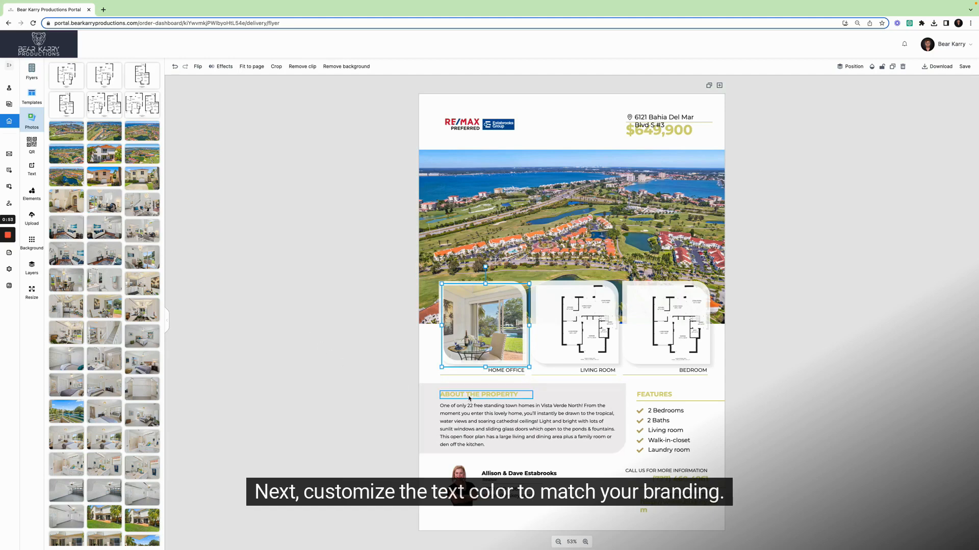
{"action": "left_click", "coordinate": [486, 394]}
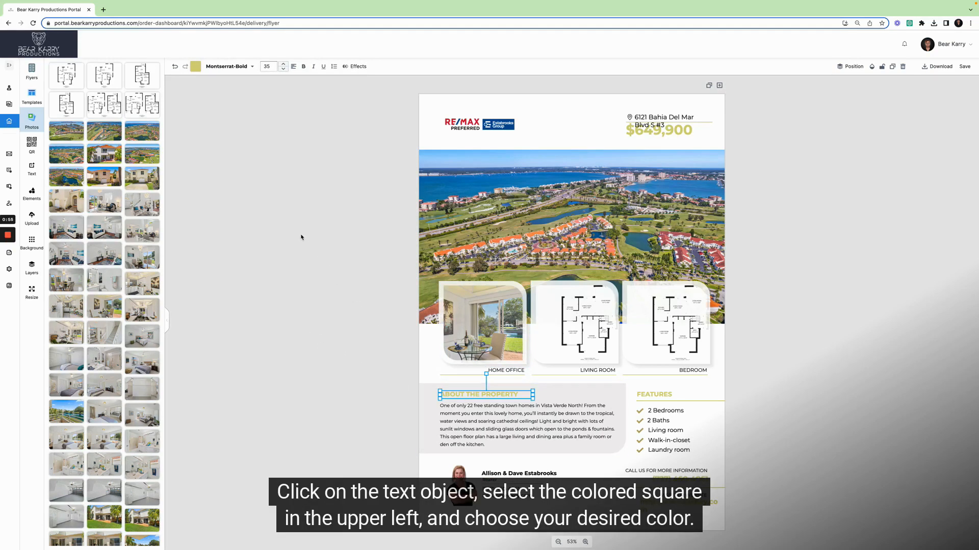
{"action": "left_click", "coordinate": [195, 67]}
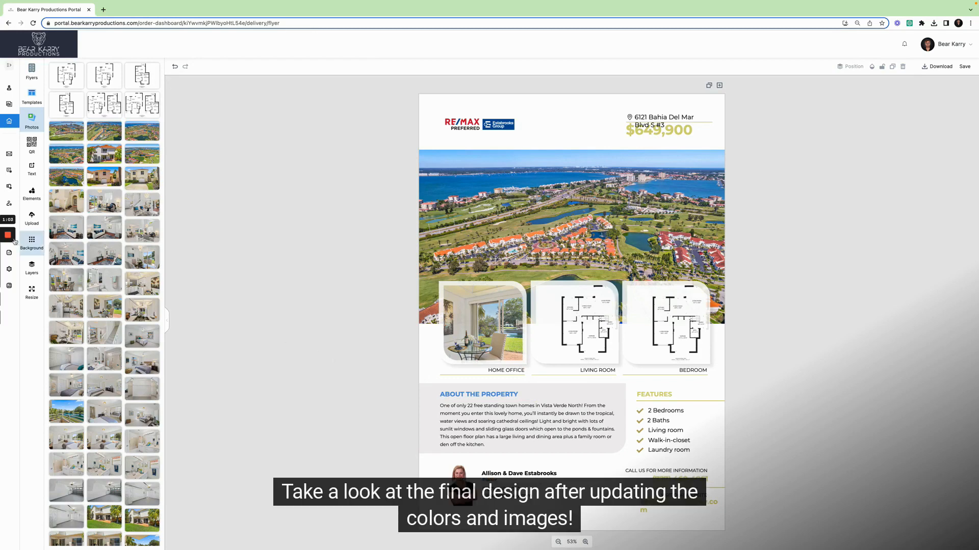
{"action": "left_click", "coordinate": [666, 325]}
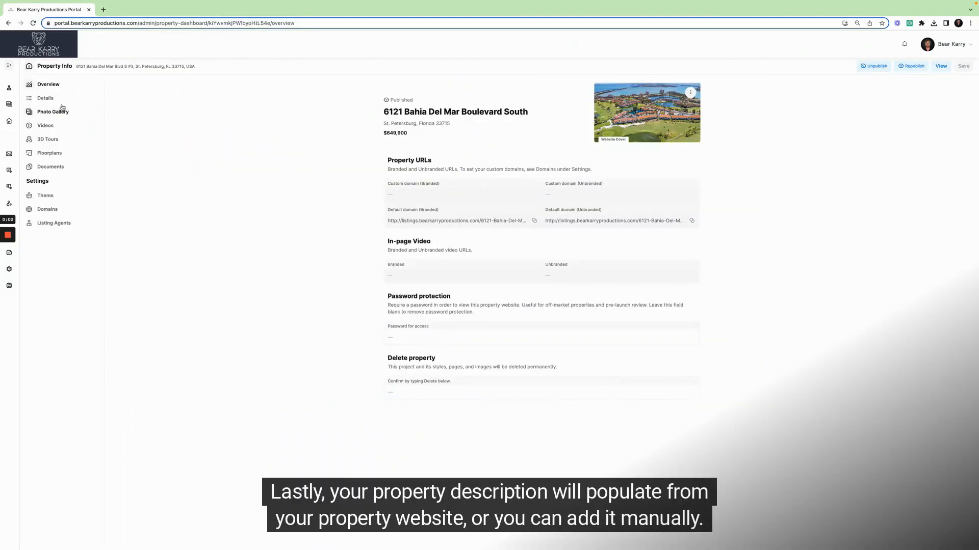
- Open the property's Details page and select the property description field
{"action": "left_click", "coordinate": [45, 98]}
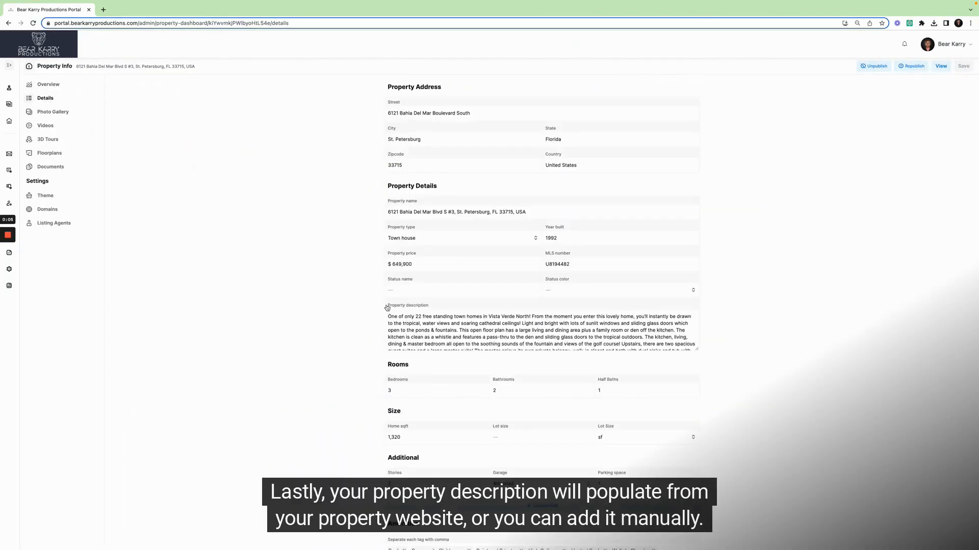
{"action": "double_click", "coordinate": [406, 305]}
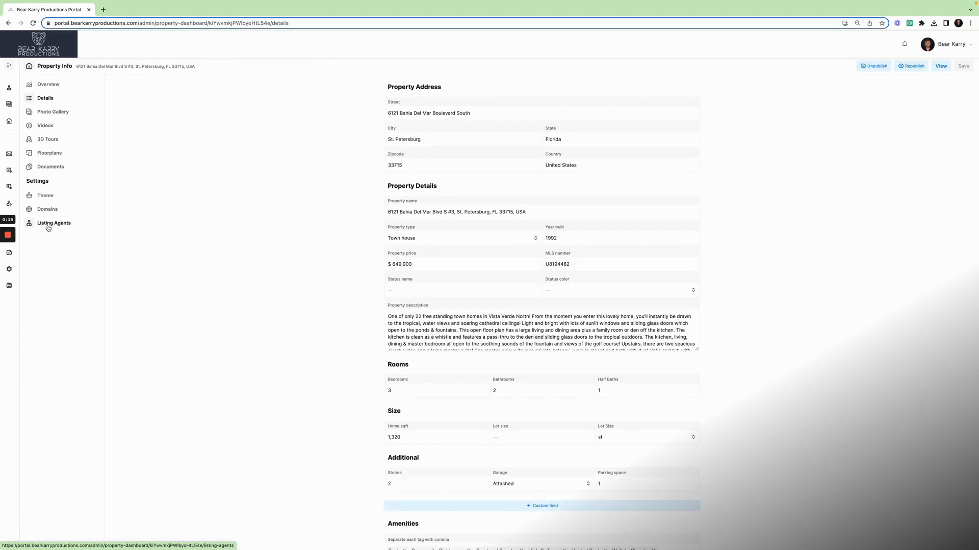
- Upload the RE/MAX Preferred–Estabrooks Group logo as the listing agent's team logo and return to the flyer
{"action": "left_click", "coordinate": [53, 223]}
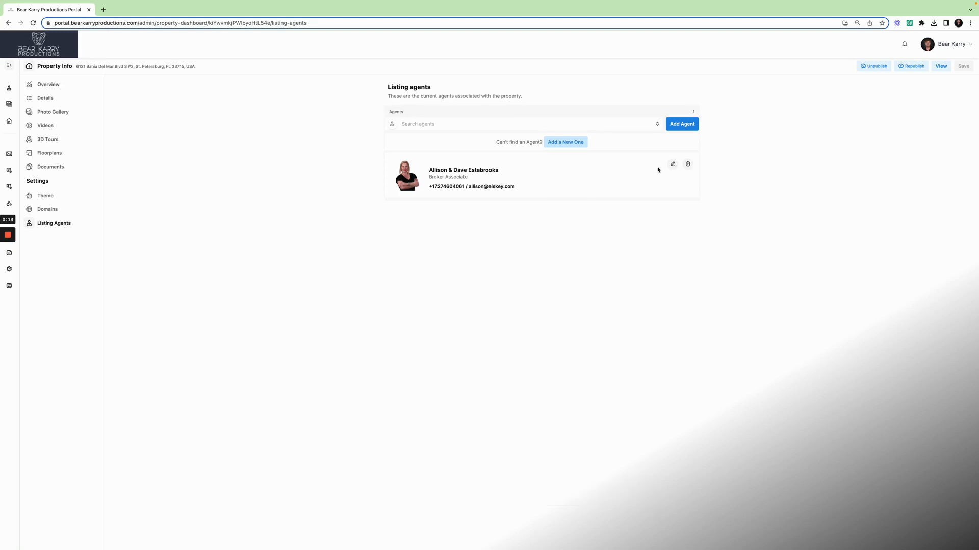
{"action": "left_click", "coordinate": [672, 164]}
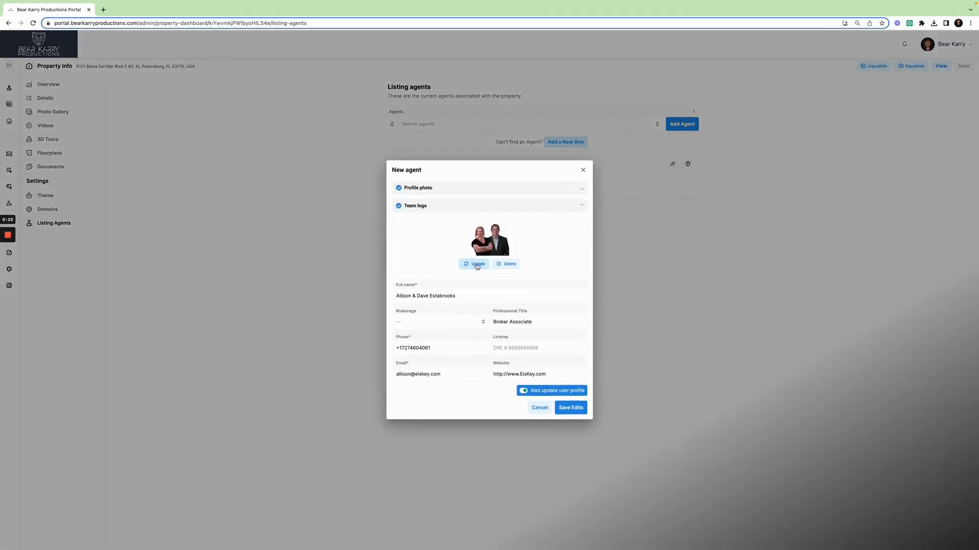
{"action": "left_click", "coordinate": [474, 264]}
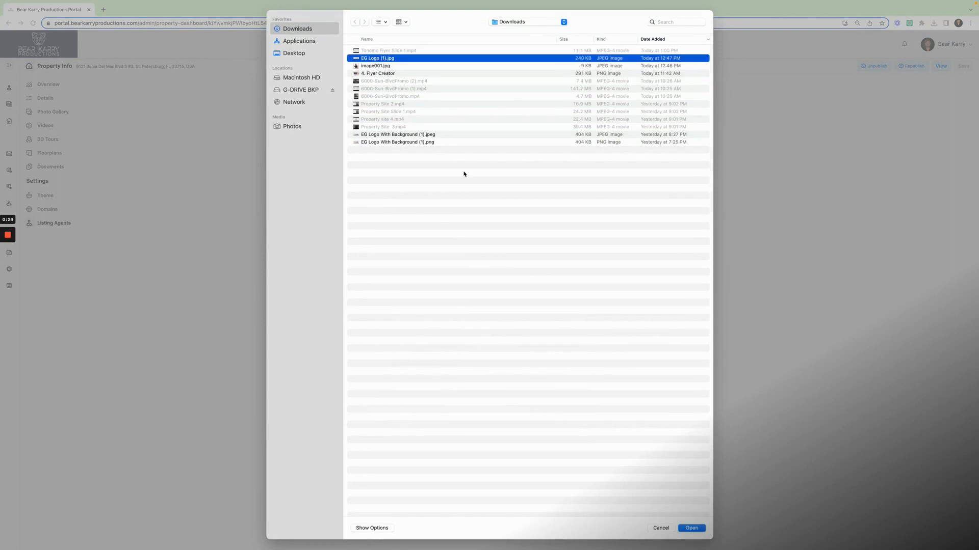
{"action": "left_click", "coordinate": [690, 528]}
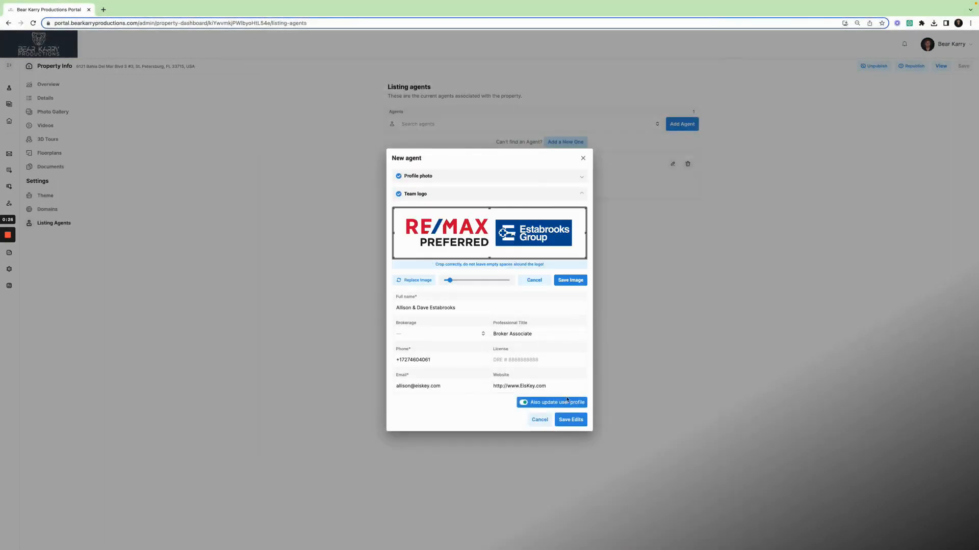
{"action": "left_click", "coordinate": [569, 420]}
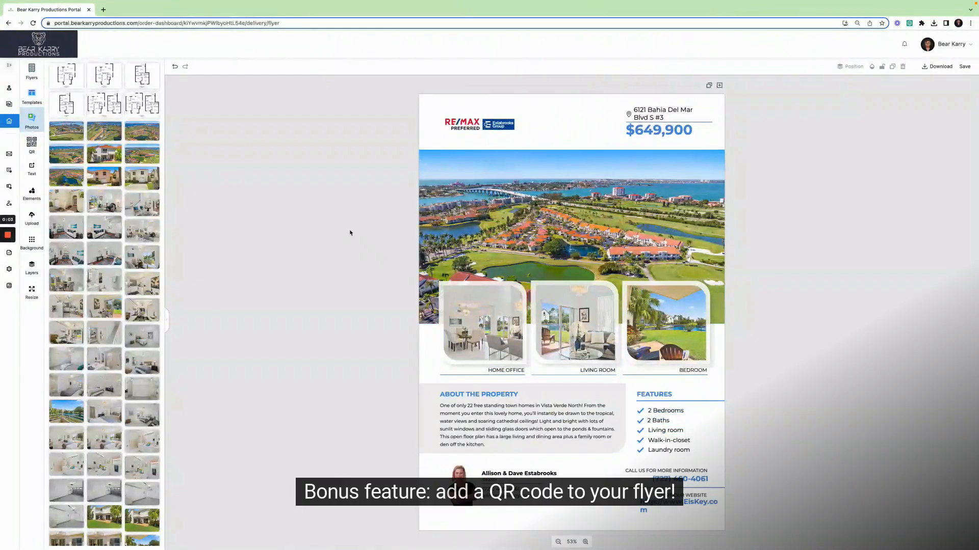
{"action": "left_click", "coordinate": [31, 148]}
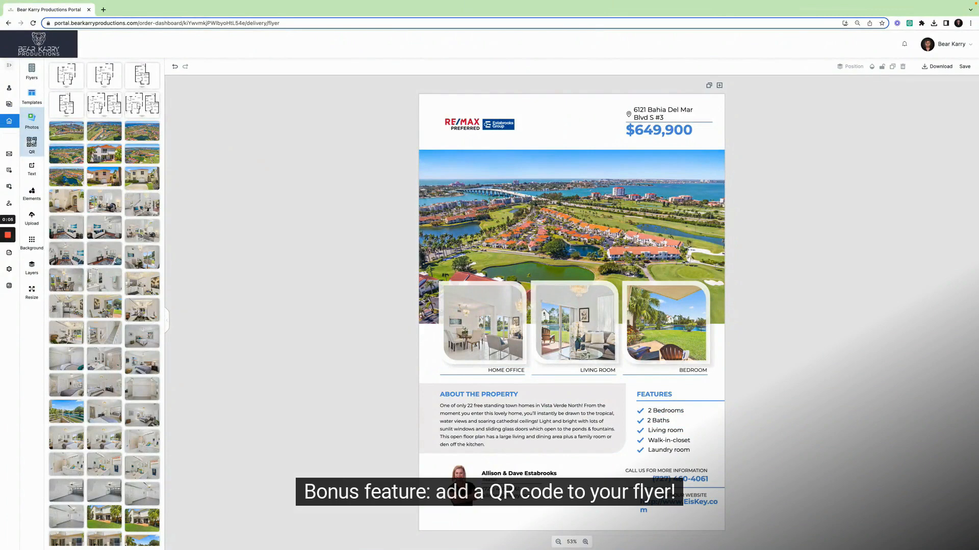